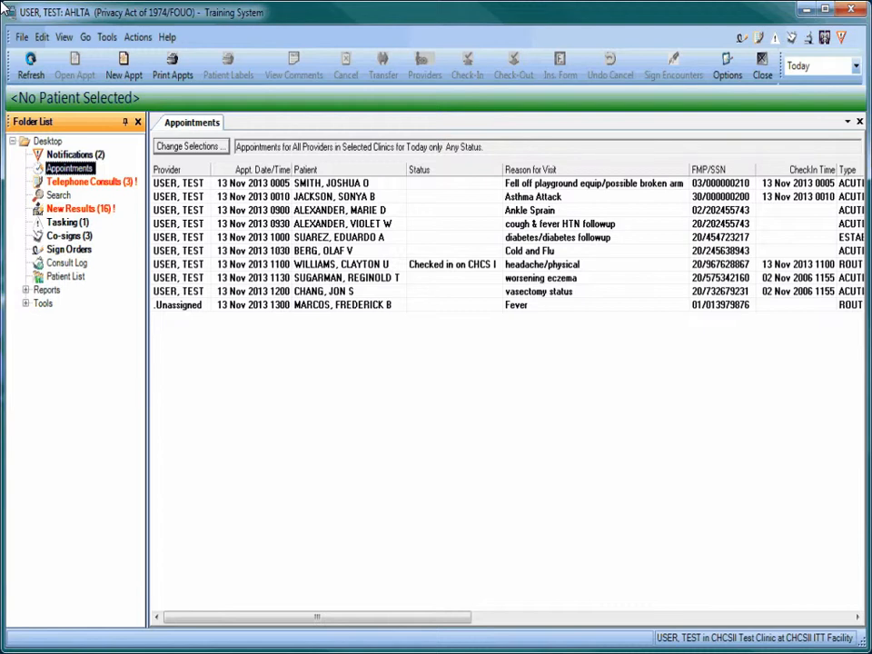
pyautogui.moveTo(378, 174)
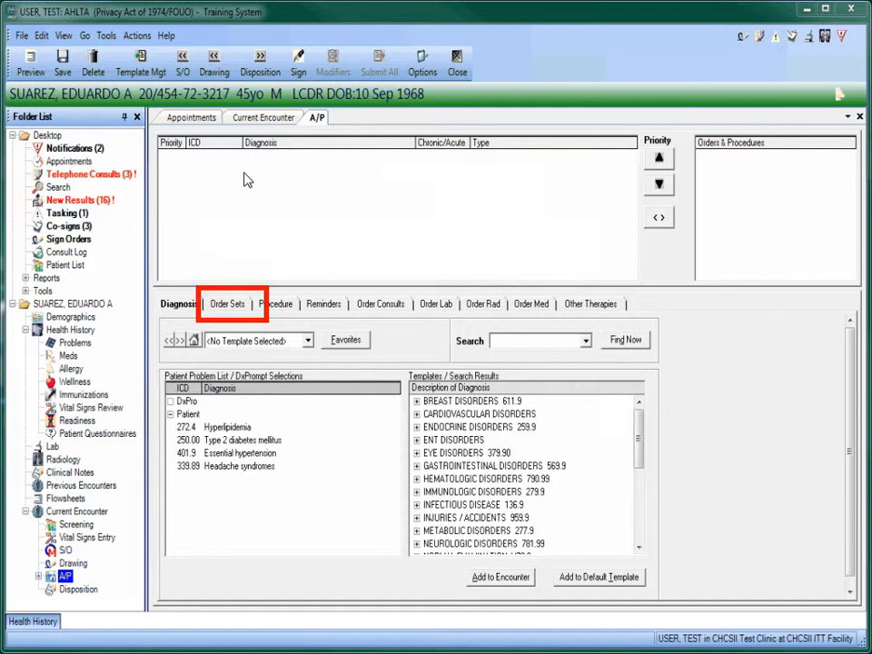
pyautogui.click(228, 304)
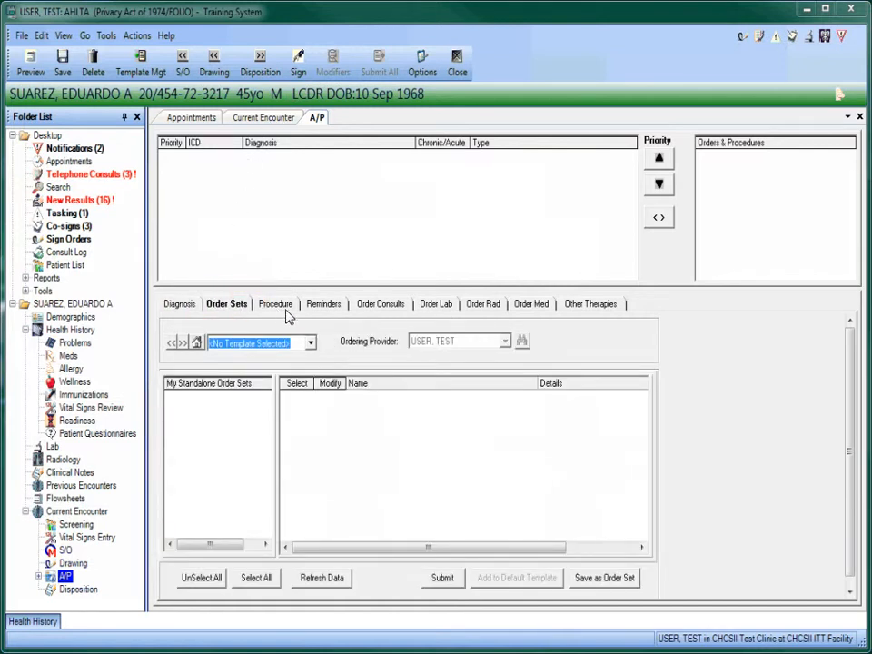
pyautogui.click(309, 341)
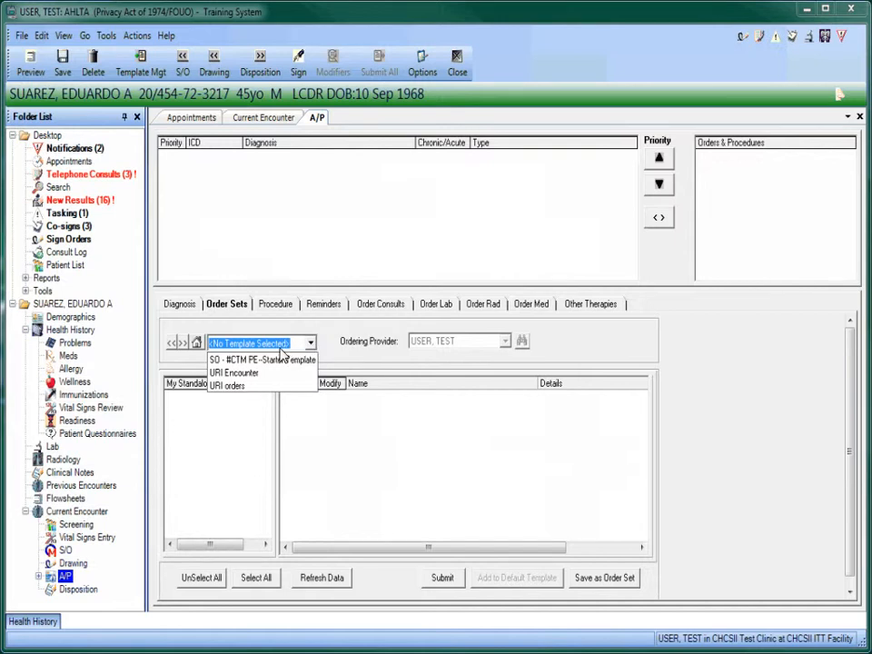
pyautogui.click(233, 372)
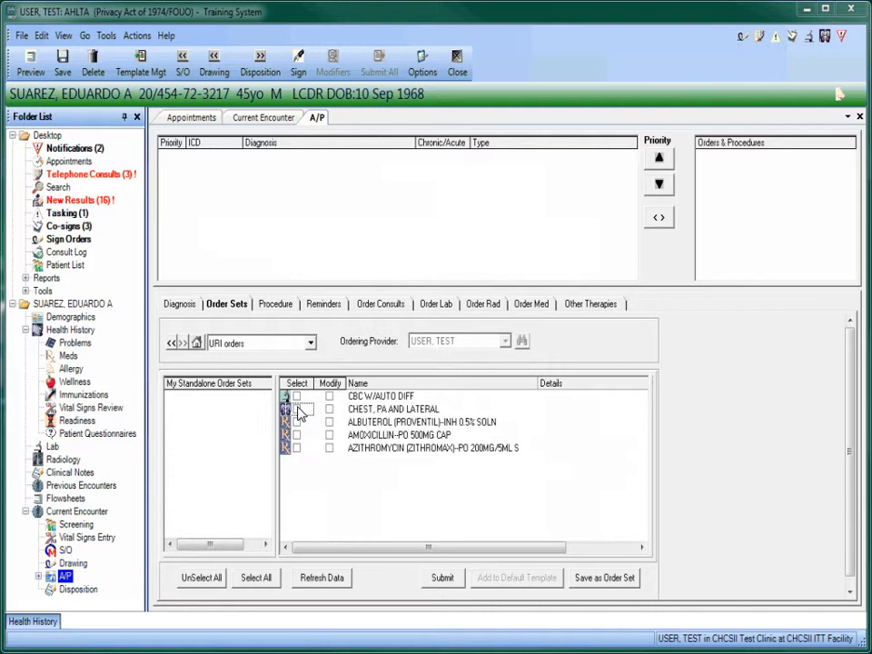
# - Queue a new ibuprofen 800 mg medication order with SIG and quantity
pyautogui.click(483, 303)
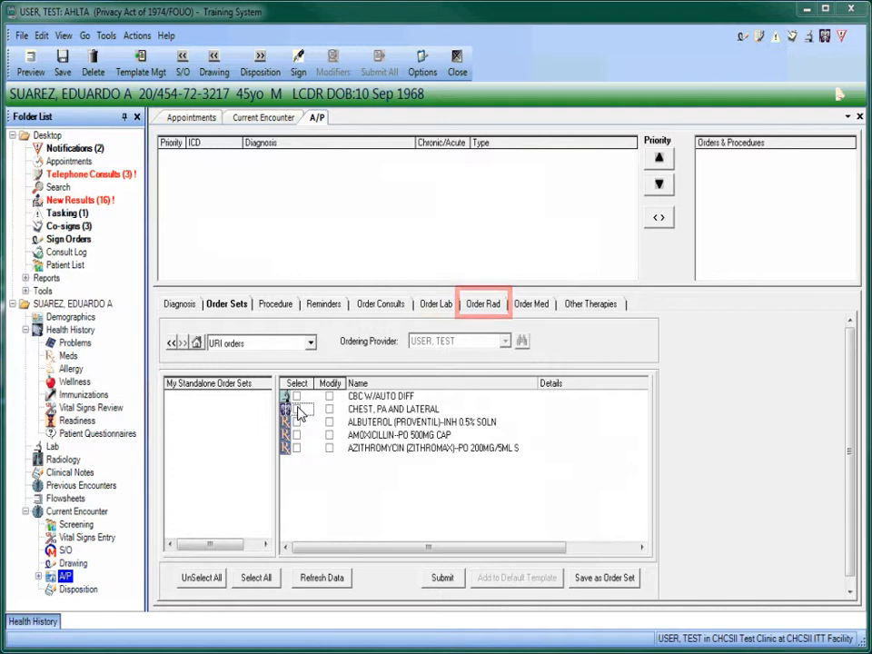
pyautogui.click(530, 304)
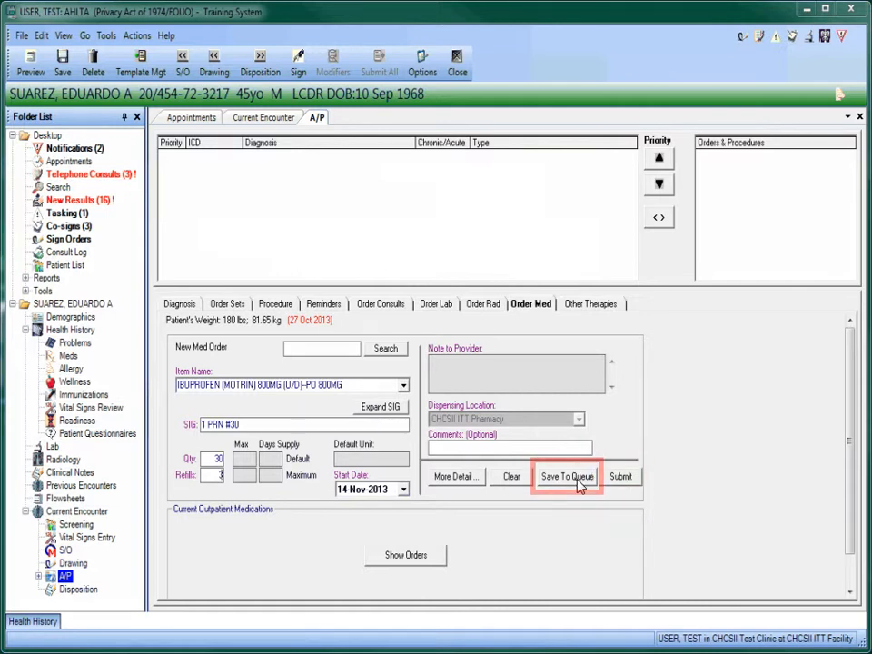
pyautogui.click(566, 476)
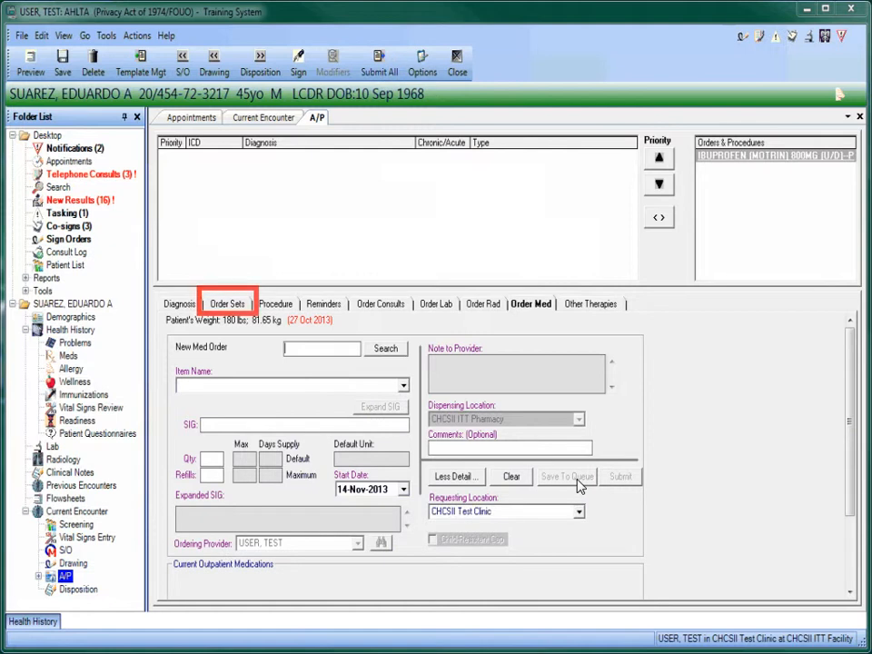
# - Return to the URI orders set, now showing the ibuprofen 800 mg order checked
pyautogui.click(227, 303)
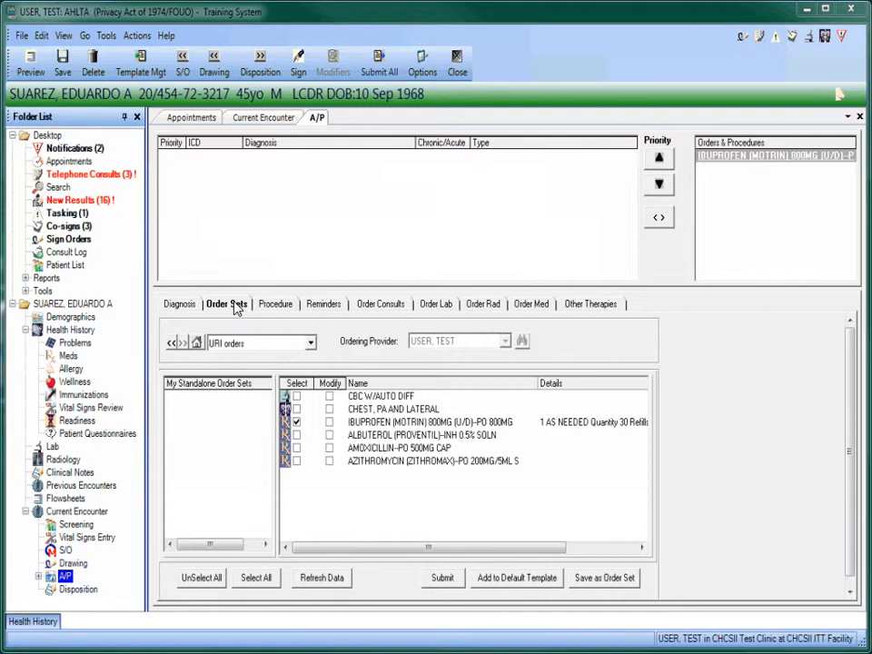
pyautogui.click(296, 396)
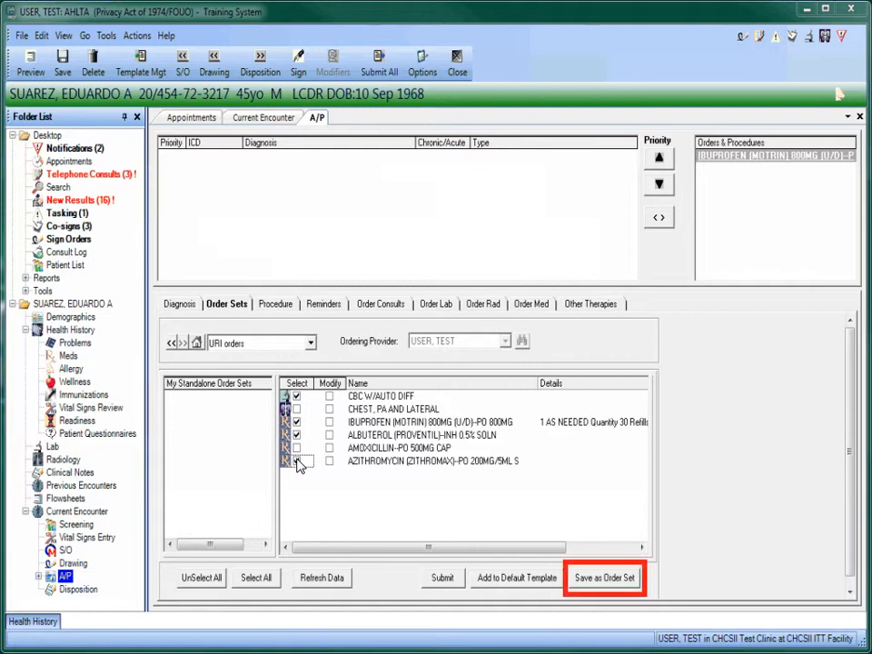
# - Save the orders as a shared favorite template named 'URI orders (shortened)'
pyautogui.click(603, 577)
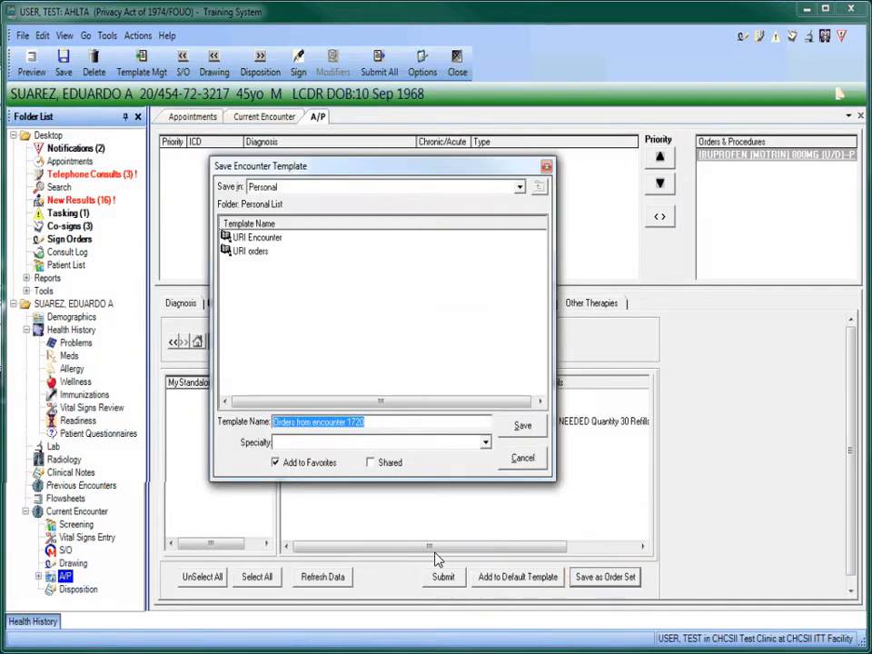
pyautogui.click(382, 421)
pyautogui.write('URI orders (shortened)')
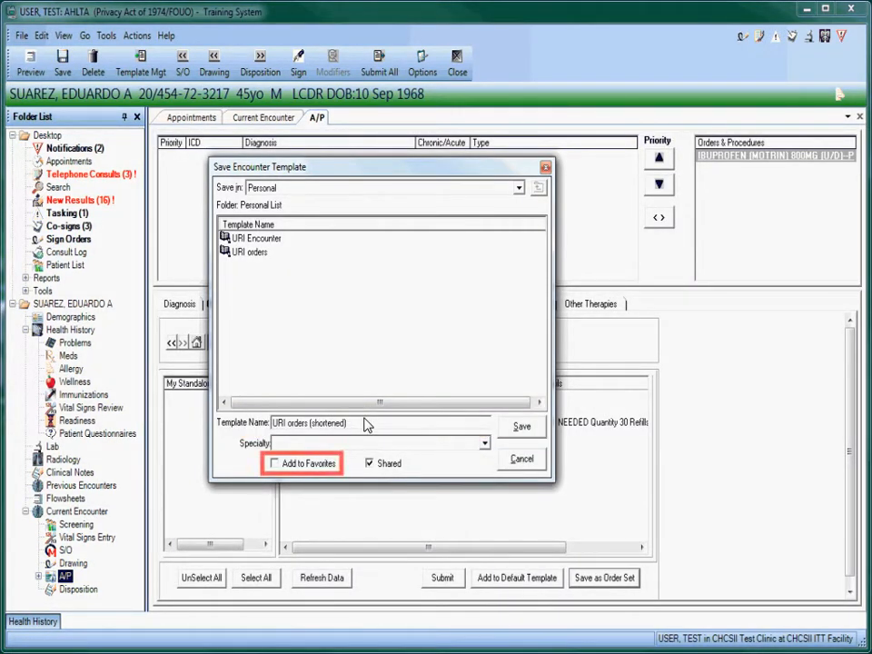
pyautogui.click(274, 463)
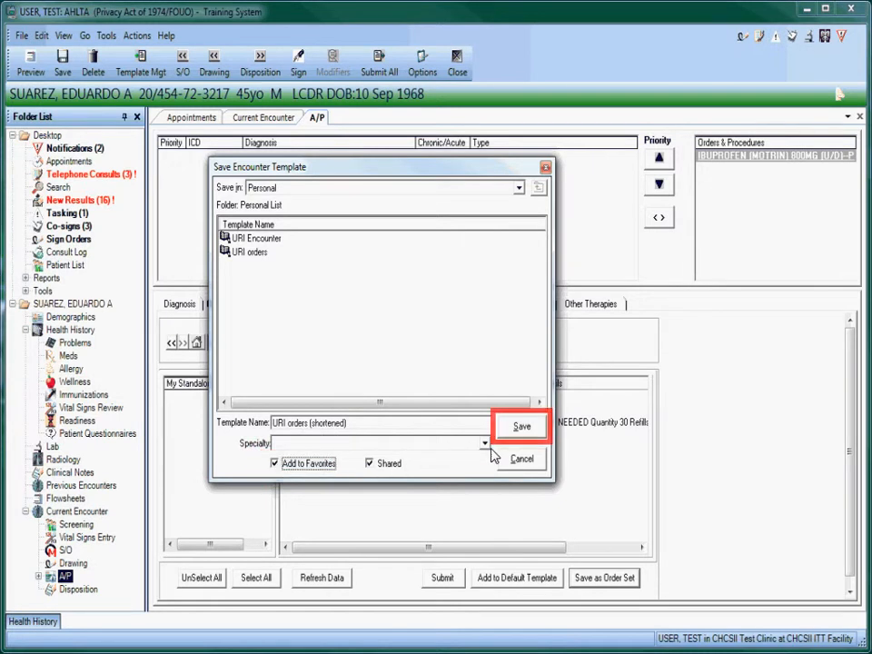
pyautogui.click(519, 425)
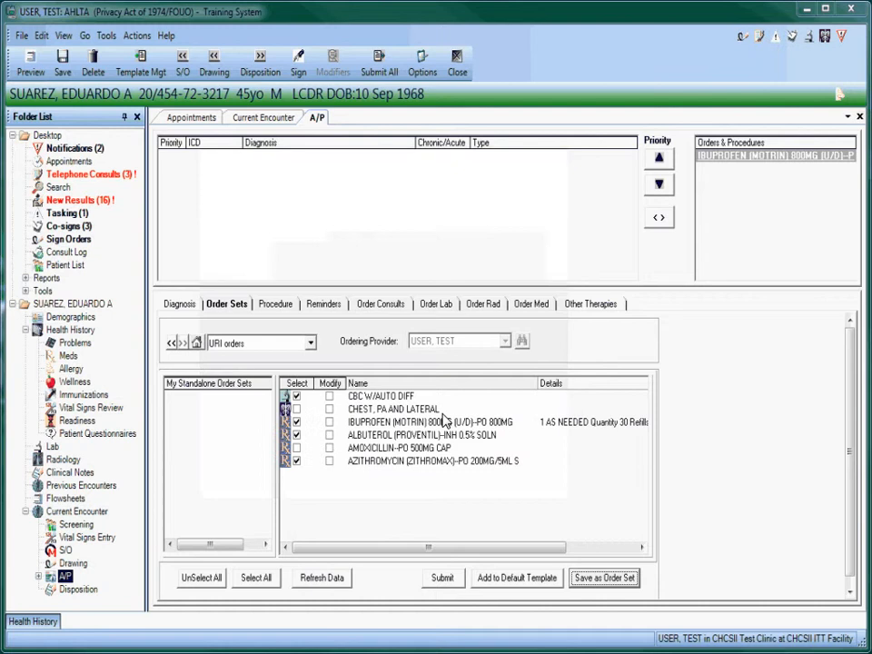